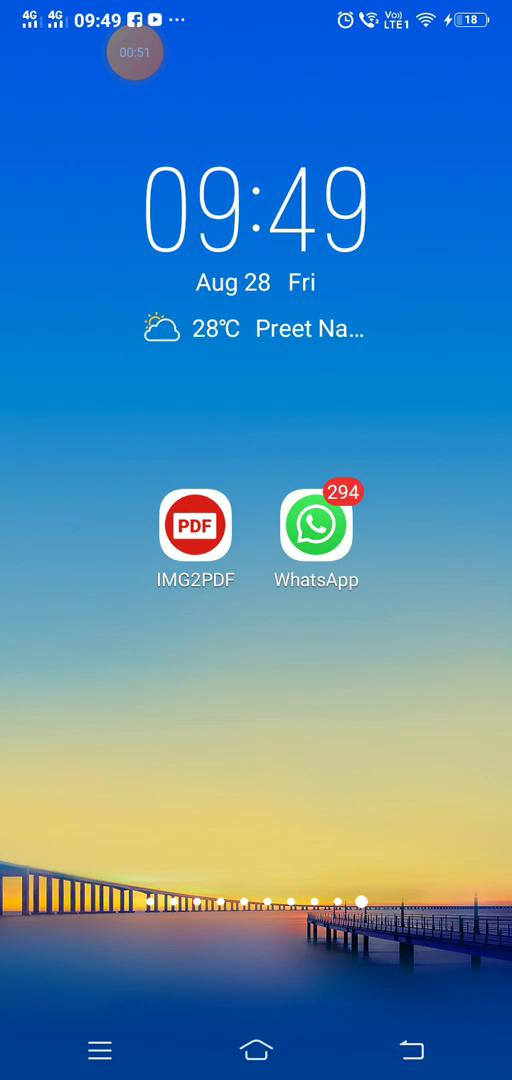
Load the ten notebook answer-sheet photos from the gallery into the IMG2PDF converter
click(194, 524)
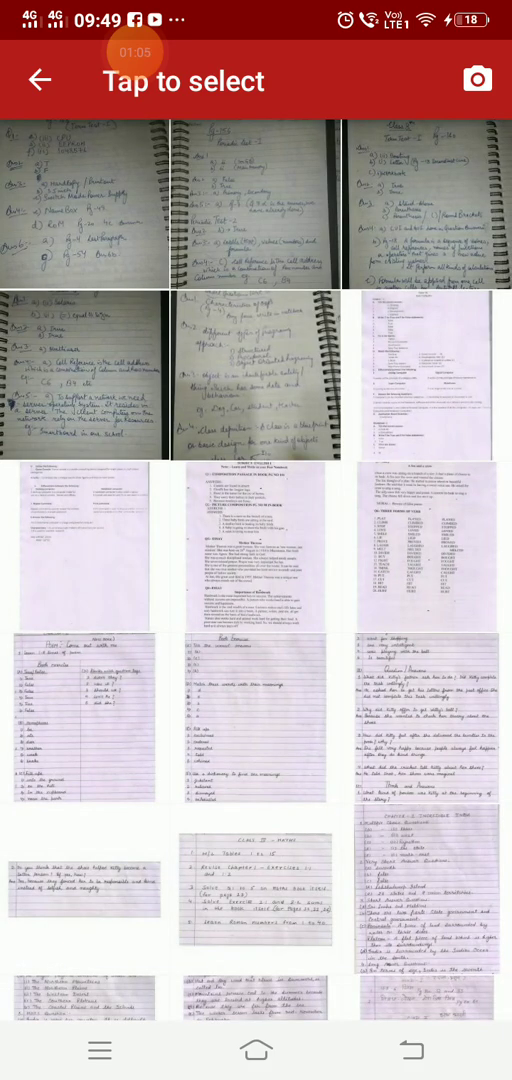
click(84, 200)
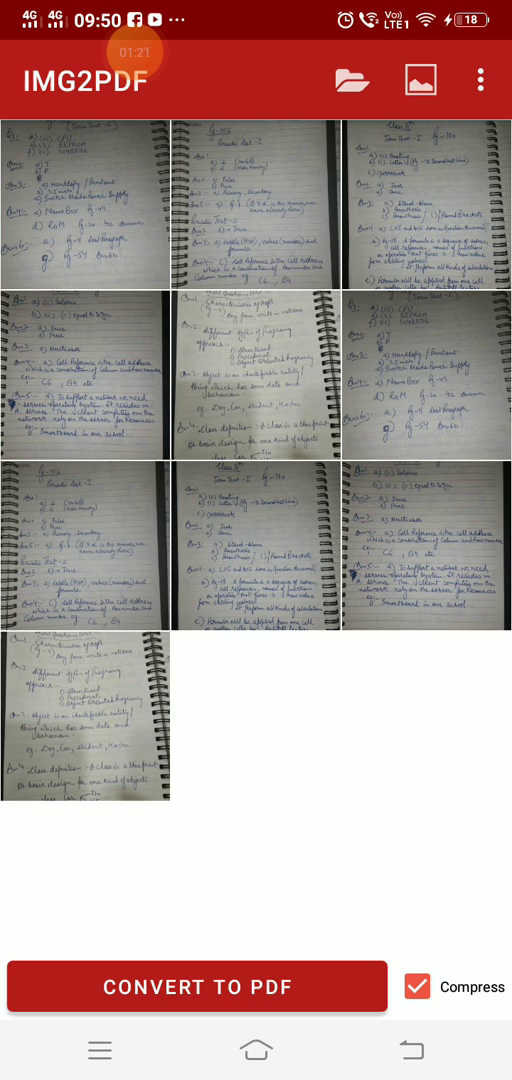
Convert the ten photos into one PDF with the Compress option kept on
click(416, 986)
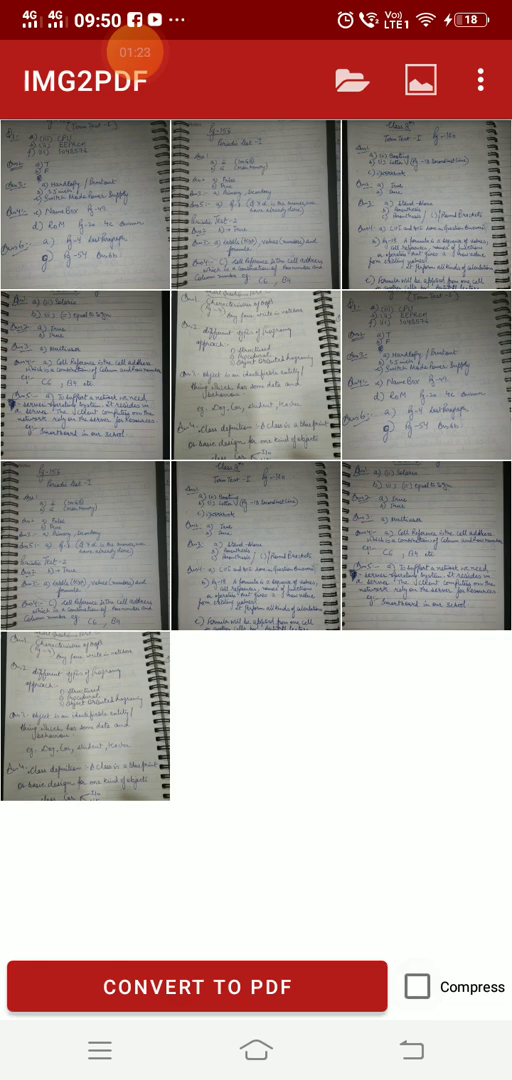
click(416, 988)
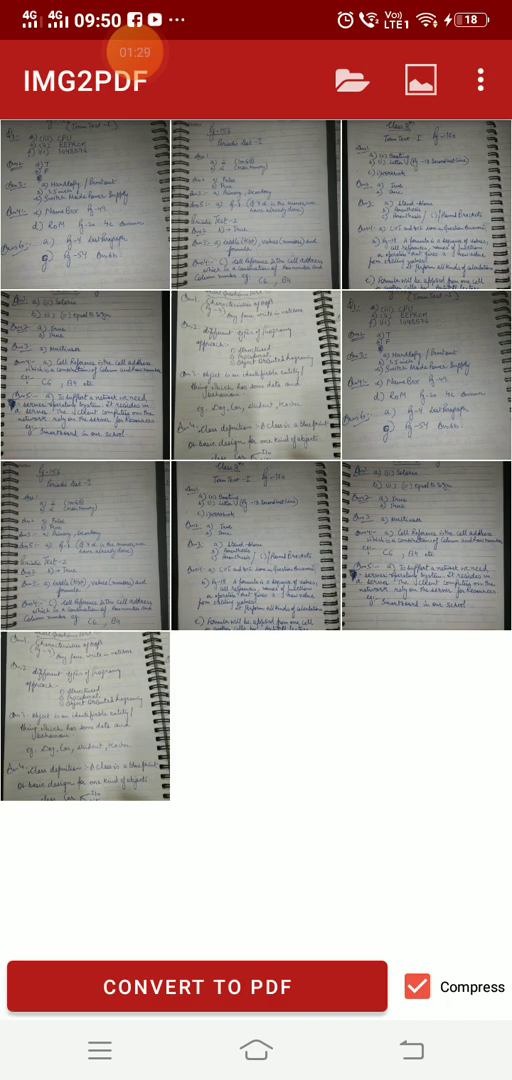
click(200, 986)
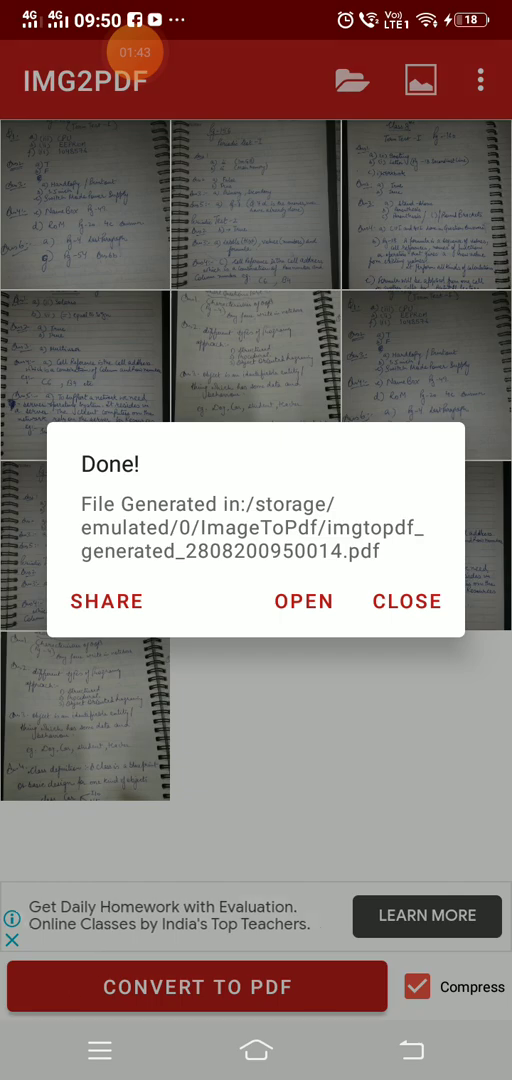
Share the PDF to Google Drive and save it to My Drive as Rohit9yellow45.pdf
click(304, 600)
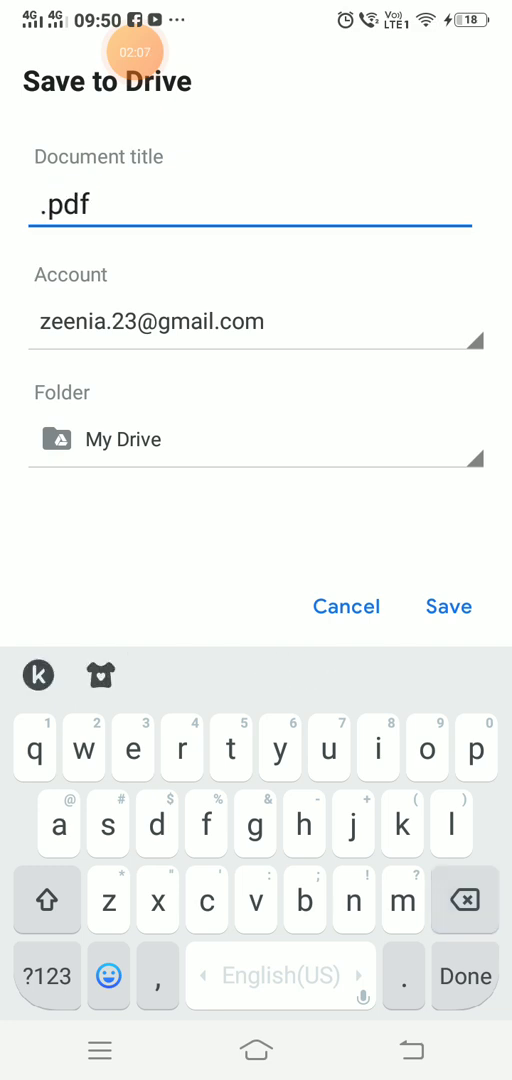
text(Rohit9yellow)
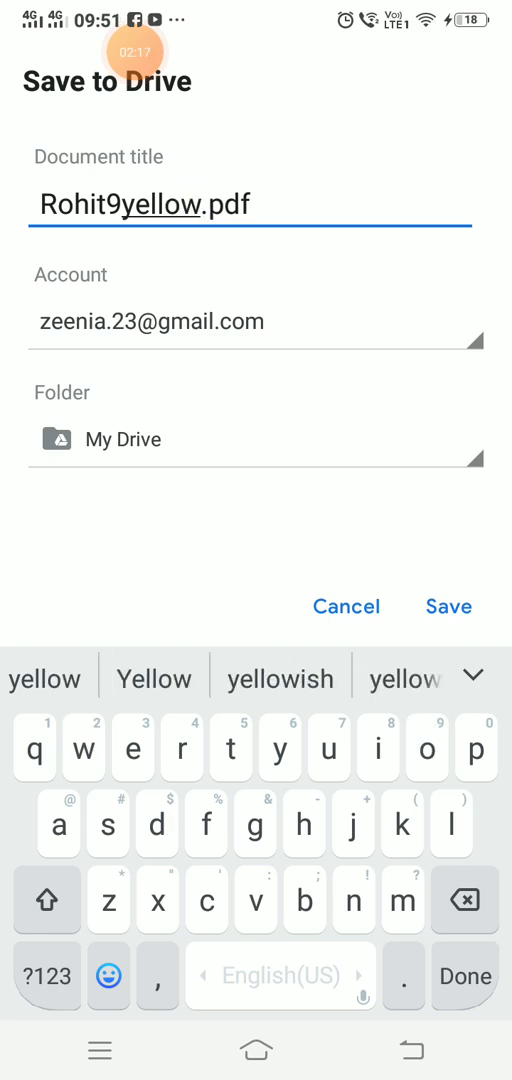
click(48, 976)
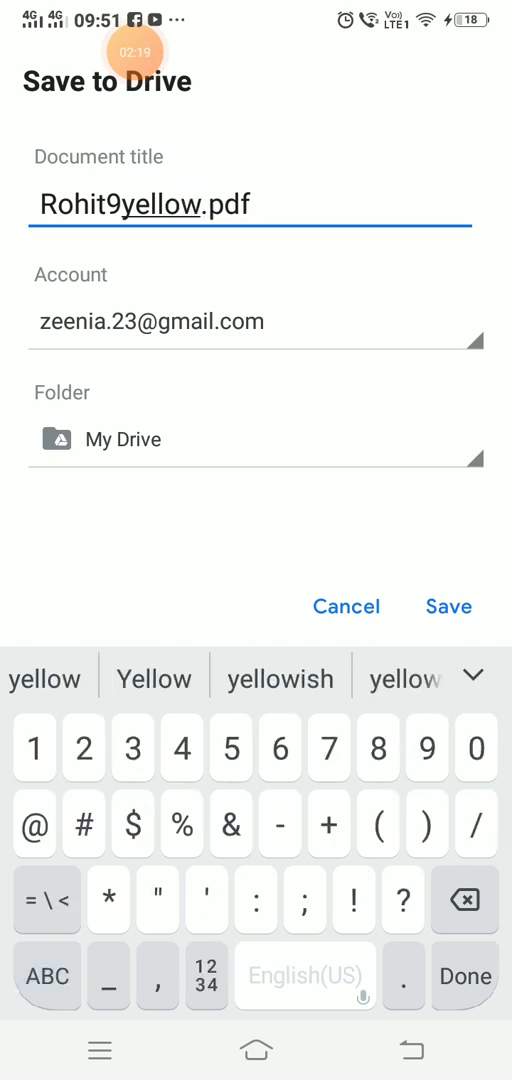
text(45)
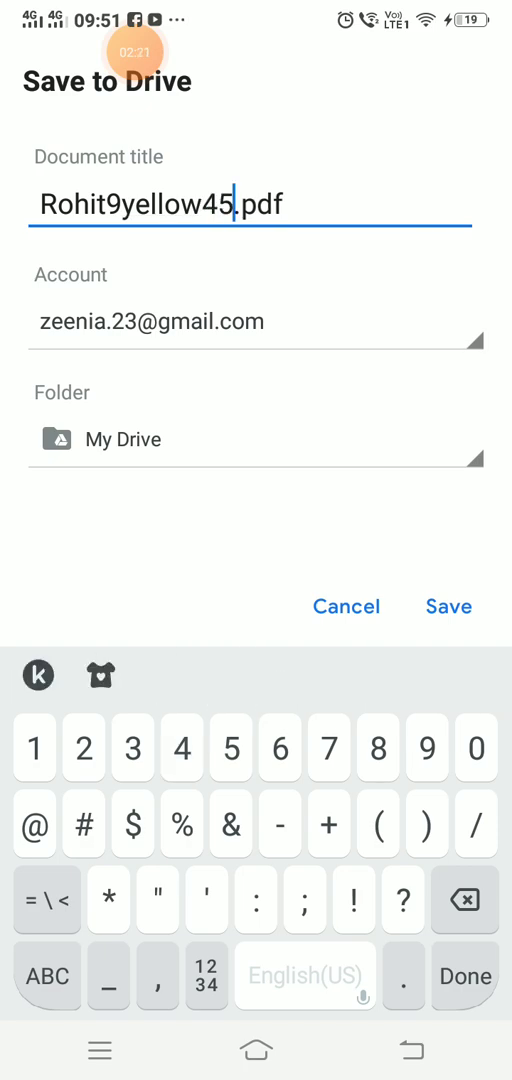
click(448, 606)
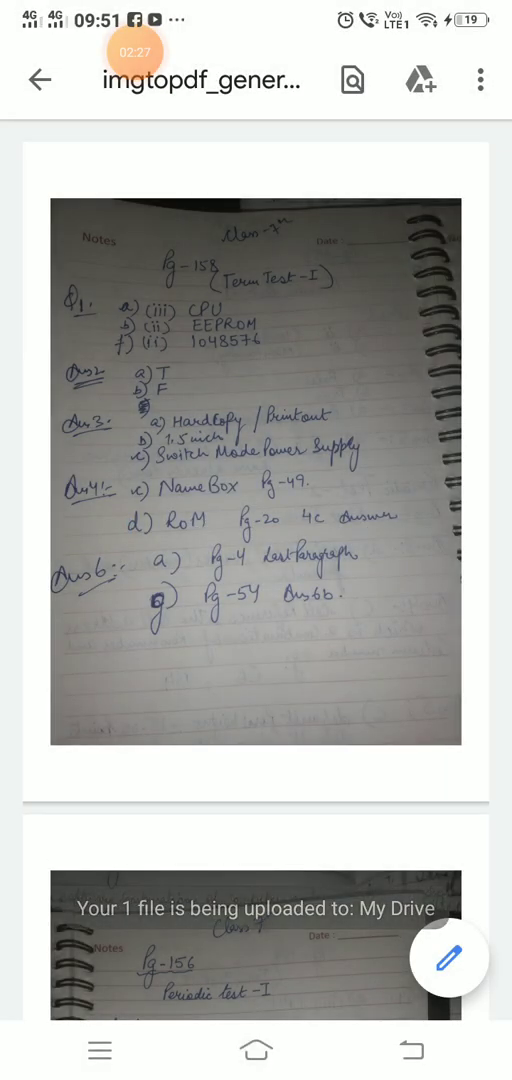
From the home screen, reach the WhatsApp chat and follow its forms.gle link to the PDF collection form
click(256, 1050)
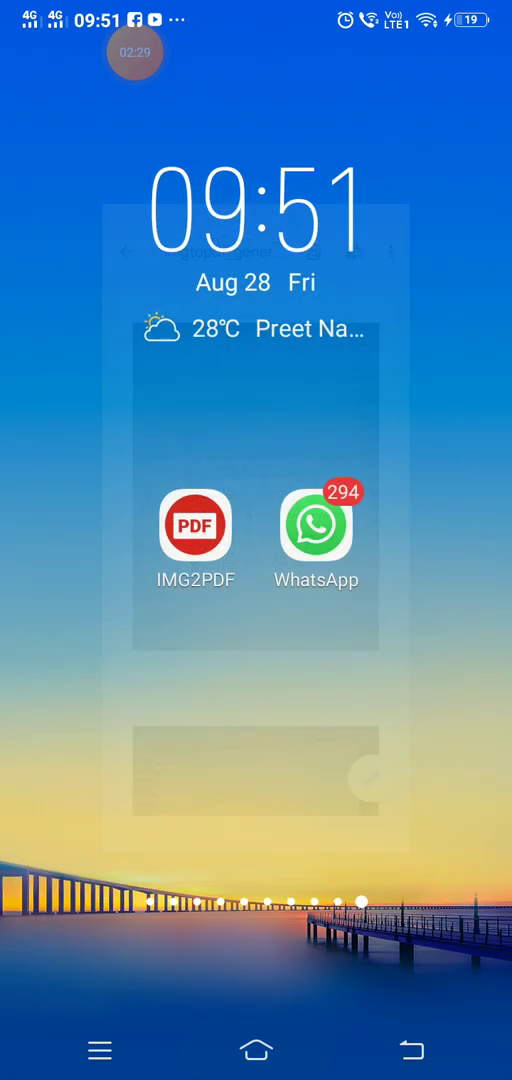
click(316, 524)
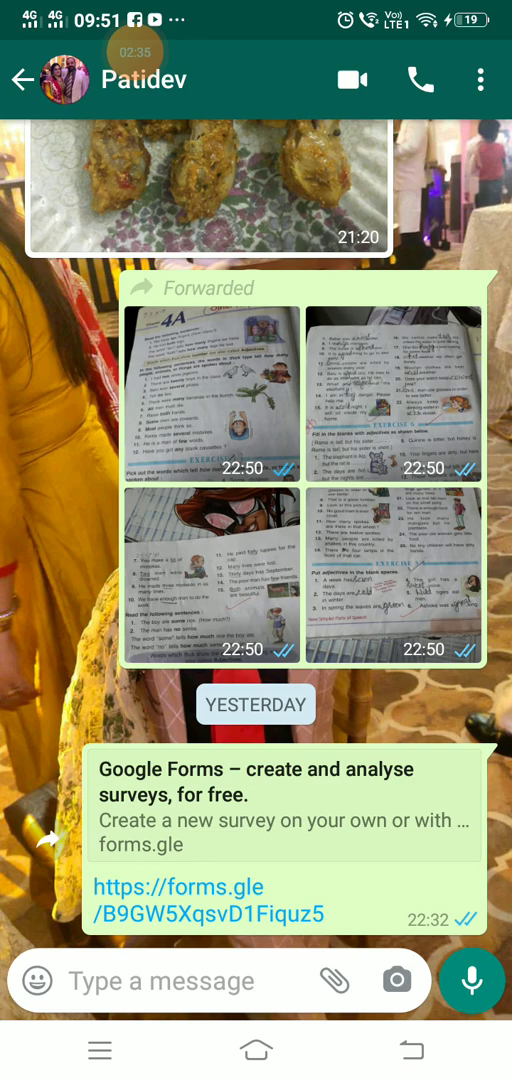
click(188, 912)
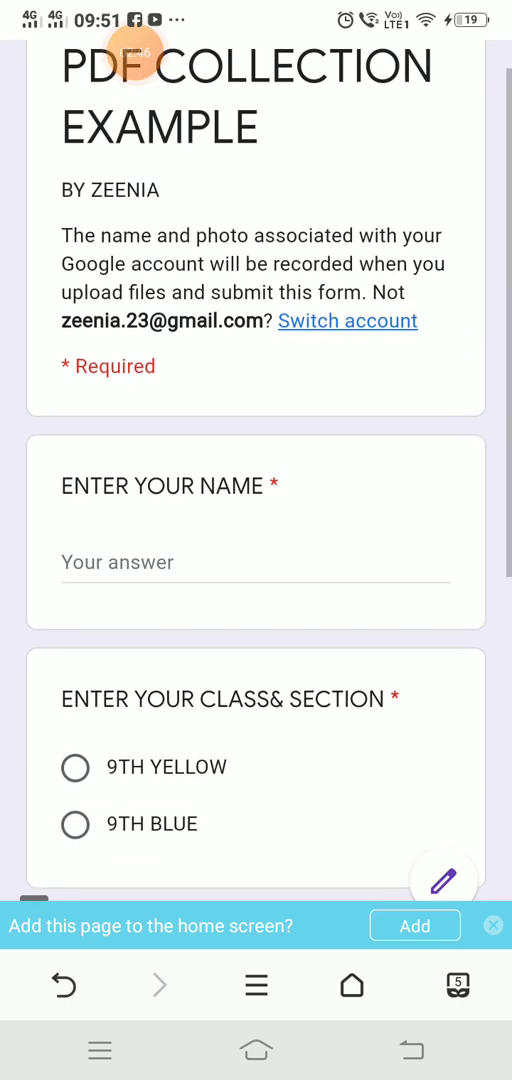
Enter the name Rohit and choose 9TH YELLOW as the class section
scroll(down, 3)
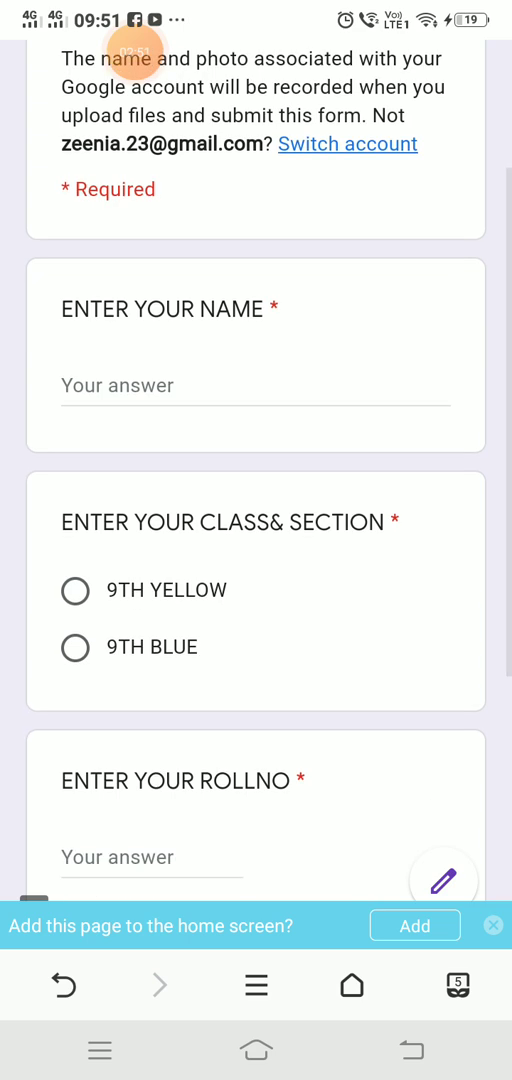
text(Rohit)
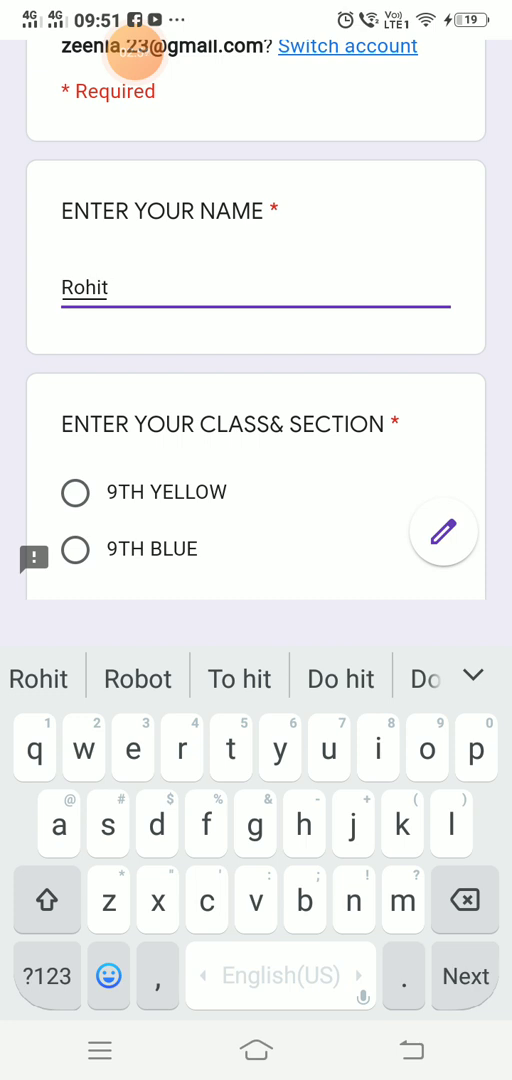
click(76, 492)
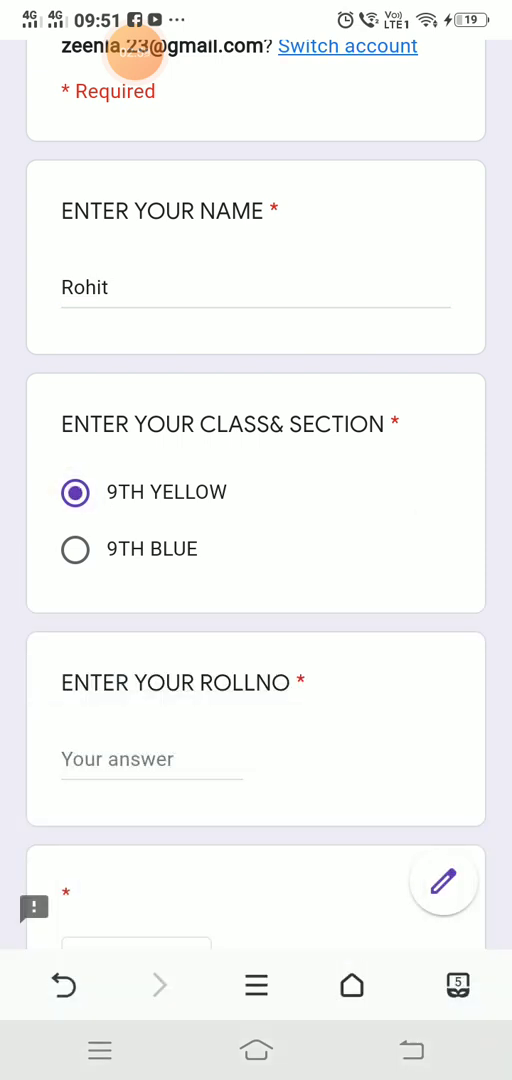
Enter roll number 45 and begin adding a file to the form's upload question
click(150, 758)
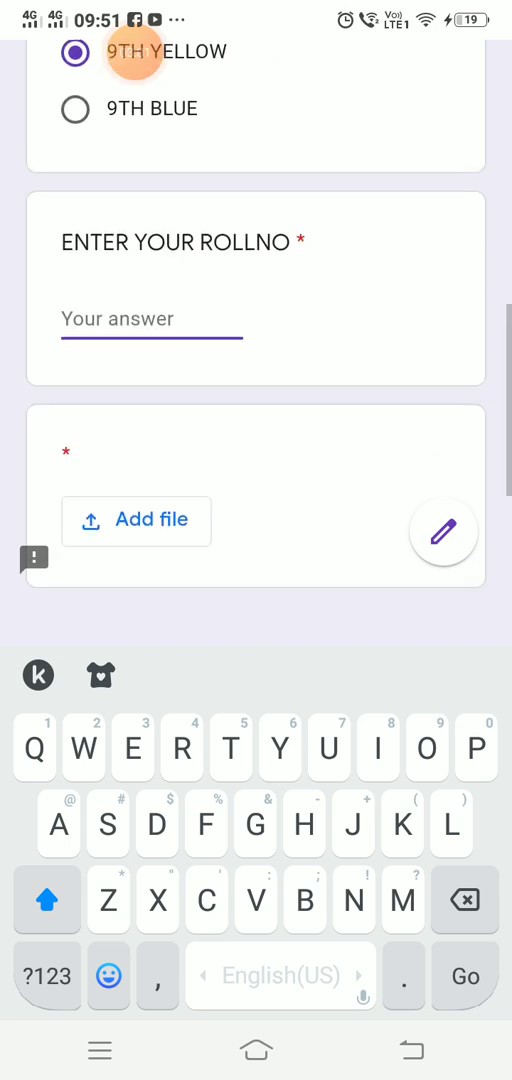
text(55)
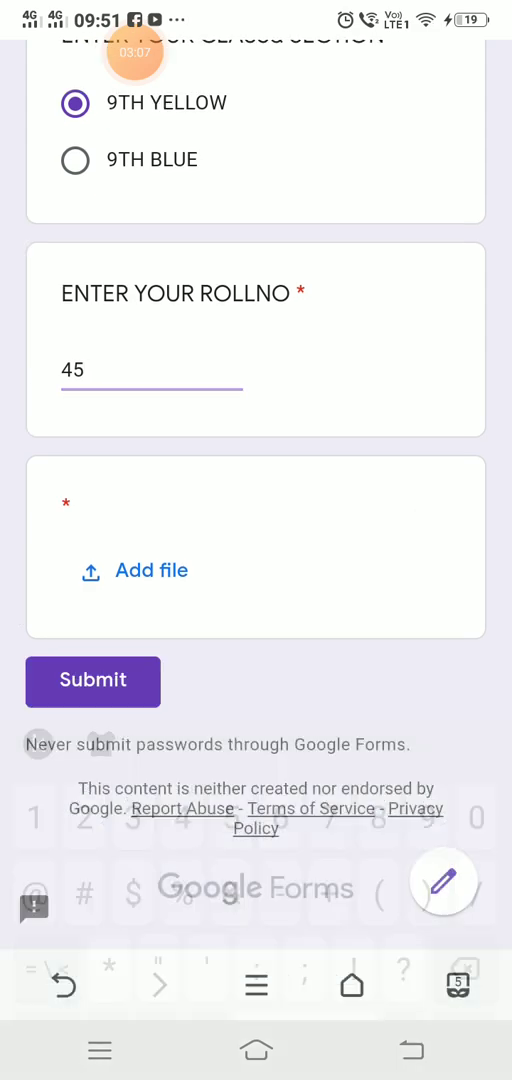
click(132, 570)
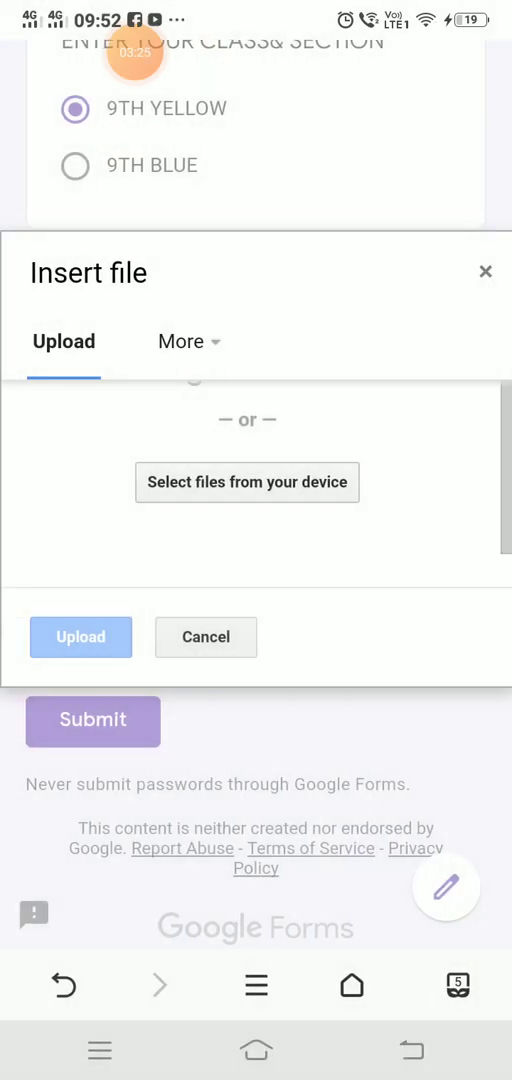
Attach Rohit9yellow45.pdf from My Drive to the form's file question
click(188, 342)
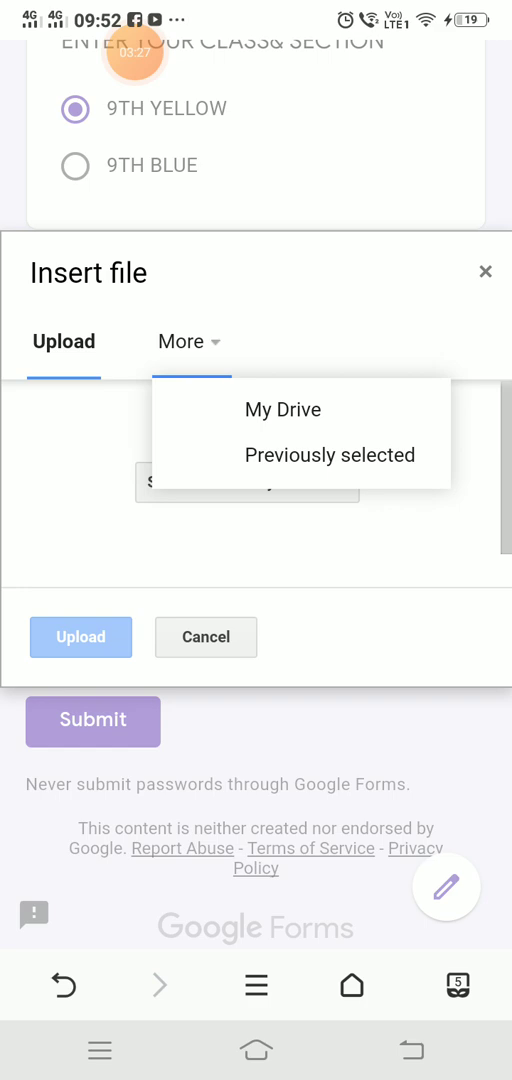
click(282, 408)
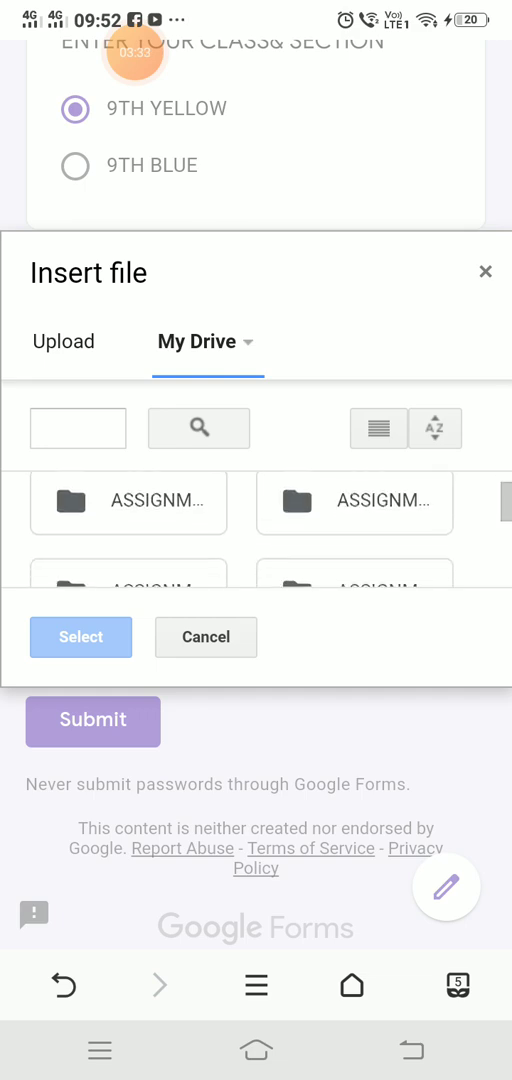
scroll(down, 3)
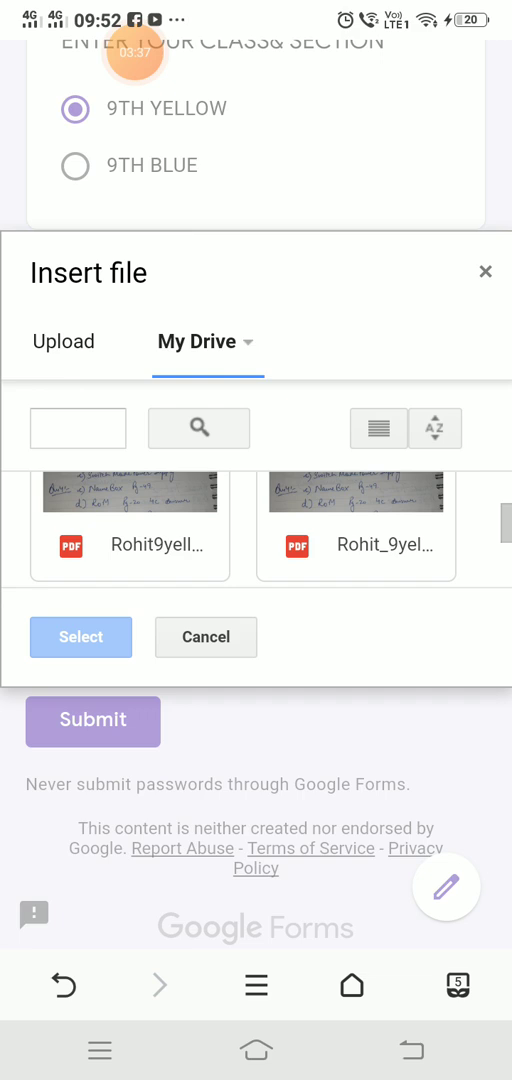
click(128, 544)
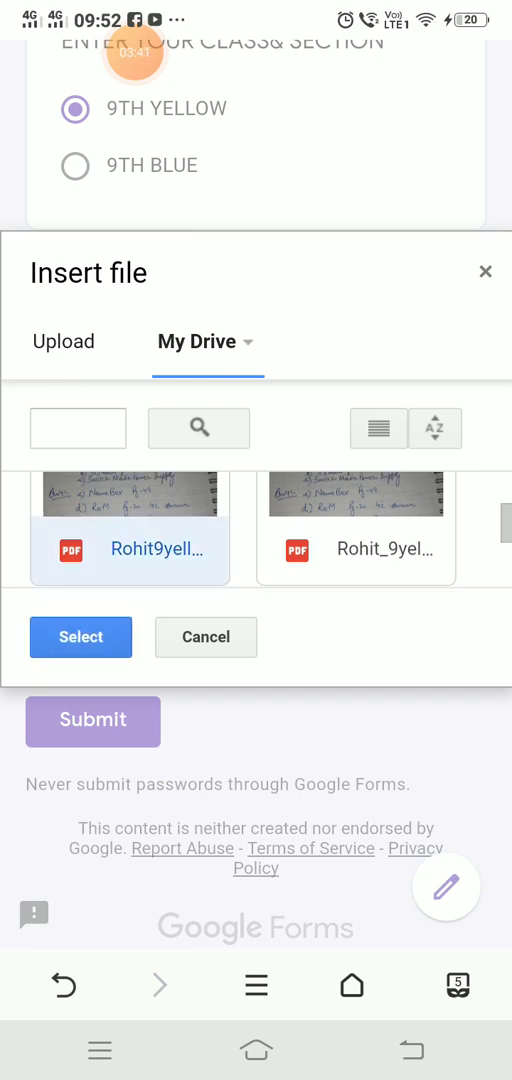
click(80, 636)
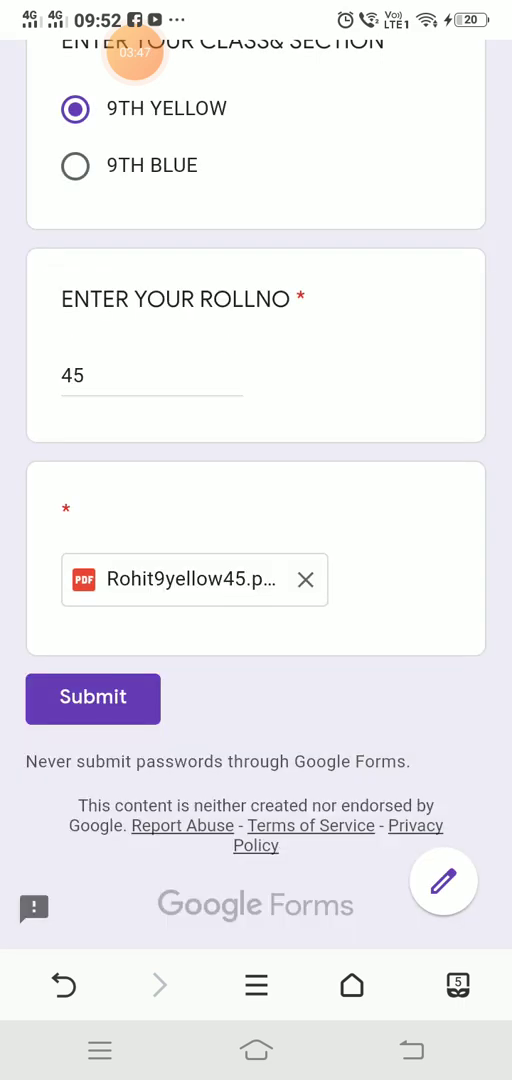
Submit the completed form response and reach the confirmation page
click(92, 700)
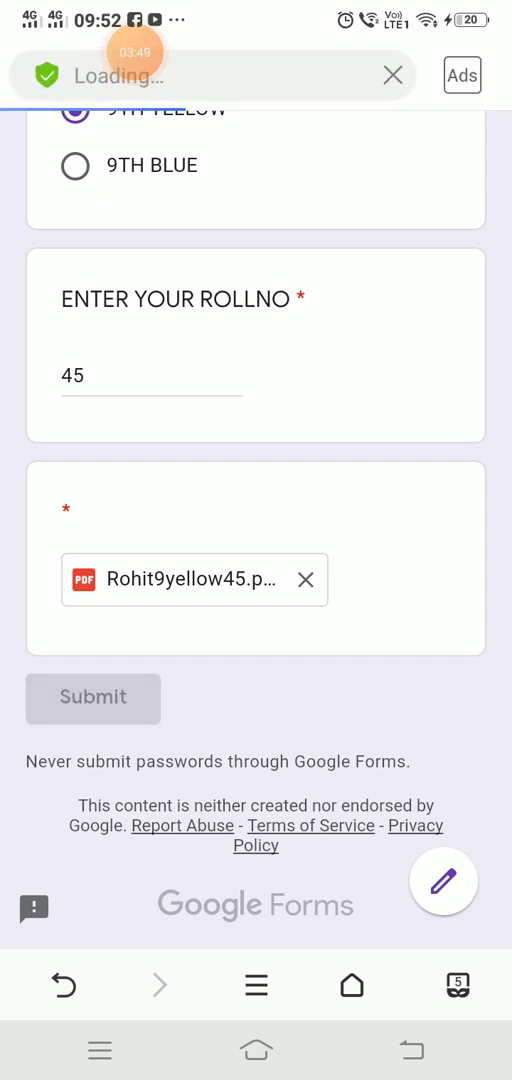
click(92, 698)
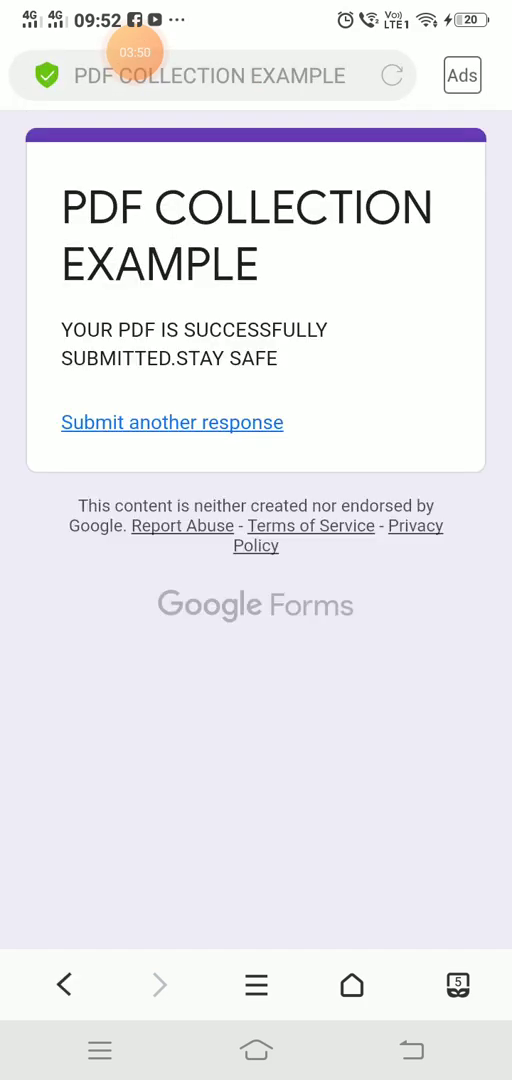